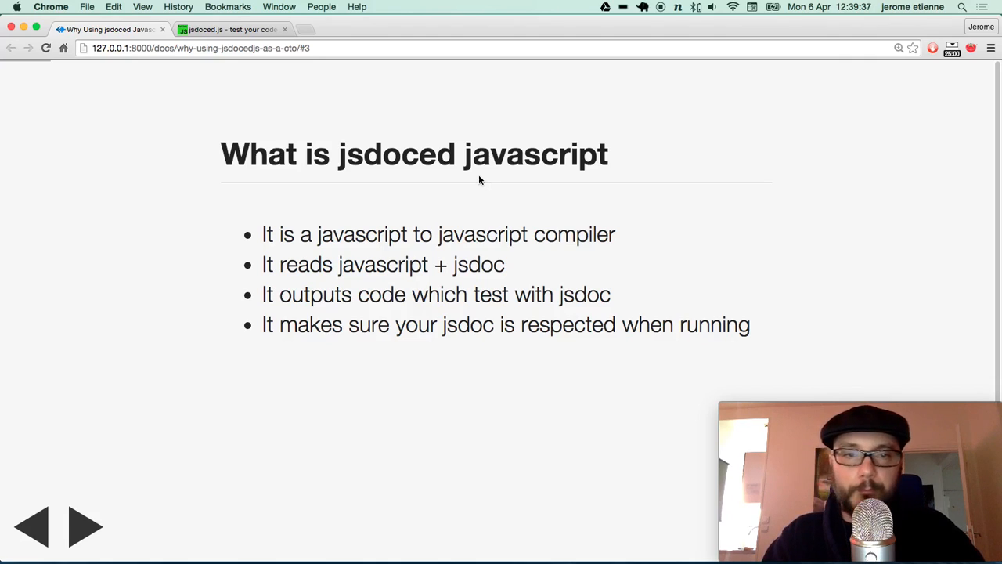
# Advance two slides, past the jsdoced overview and 'Steps by Steps' title, to the jsdoc code example
pyautogui.click(84, 526)
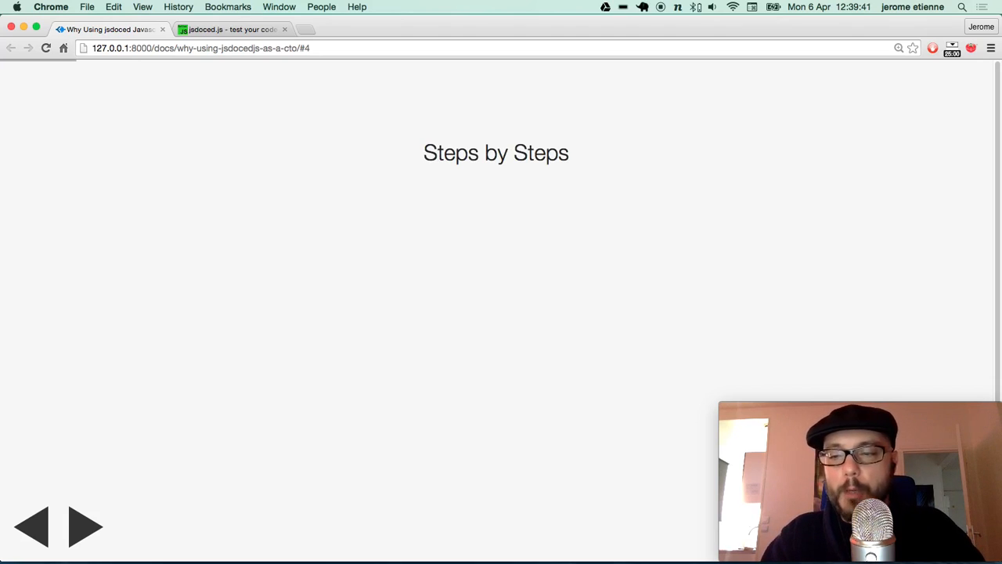
pyautogui.click(85, 526)
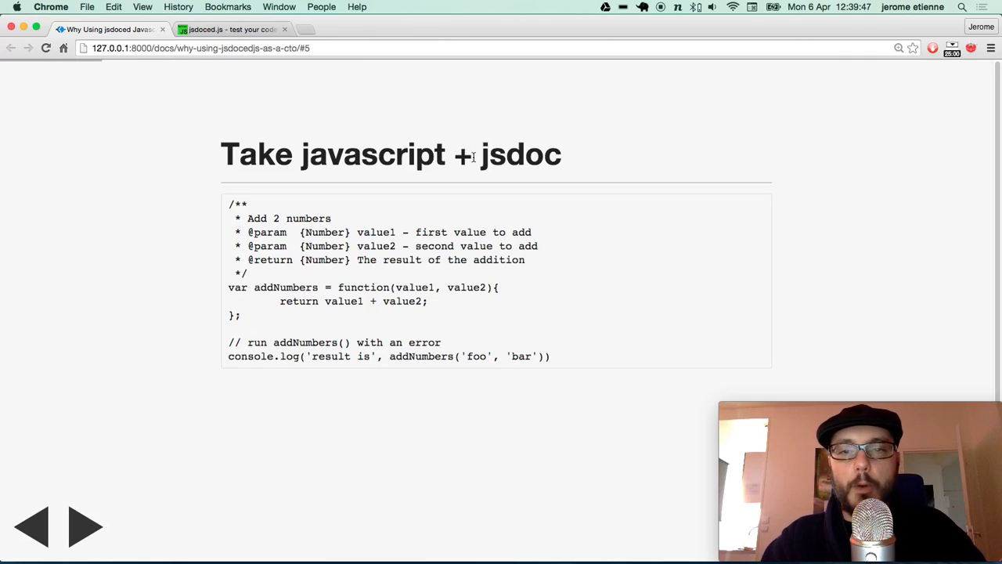
# Highlight the jsdoc annotations in the addNumbers example while explaining them
pyautogui.tripleClick(235, 317)
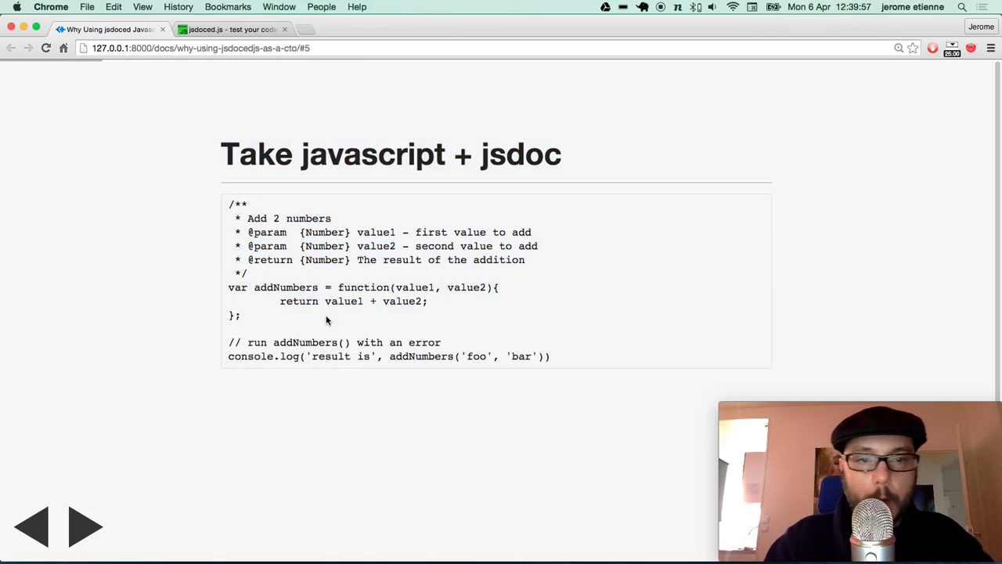
pyautogui.moveTo(207, 185)
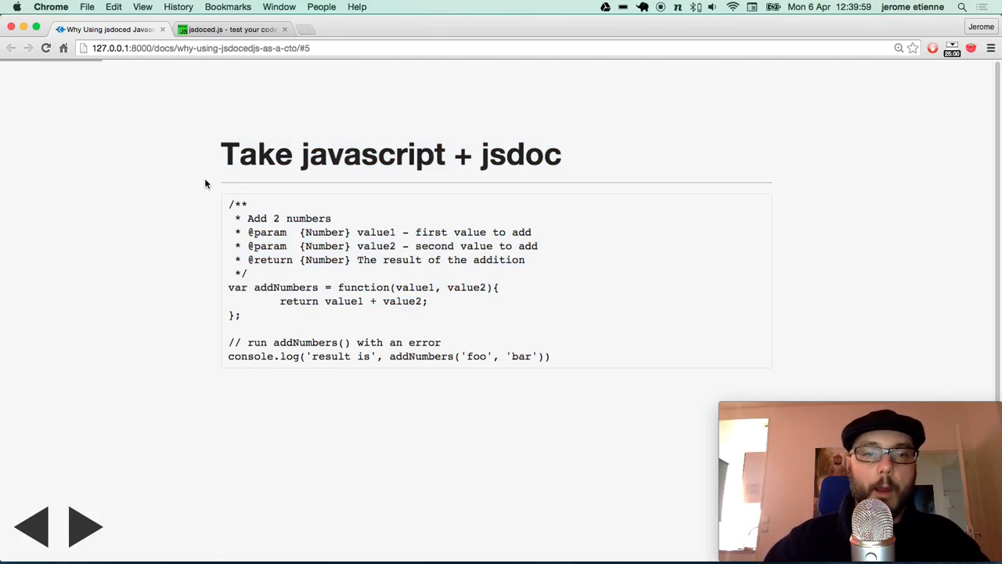
pyautogui.moveTo(228, 203); pyautogui.dragTo(249, 273)
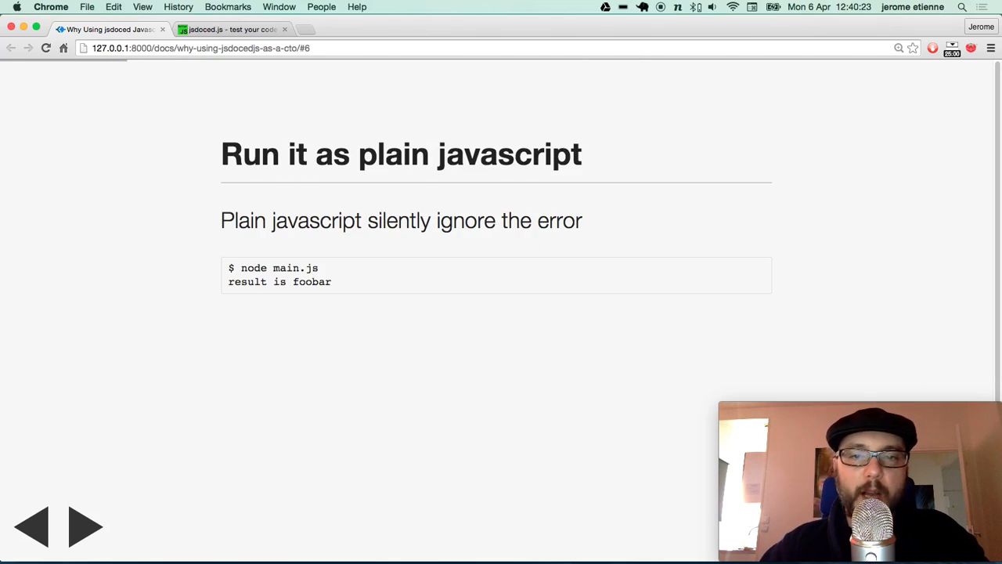
pyautogui.moveTo(307, 296)
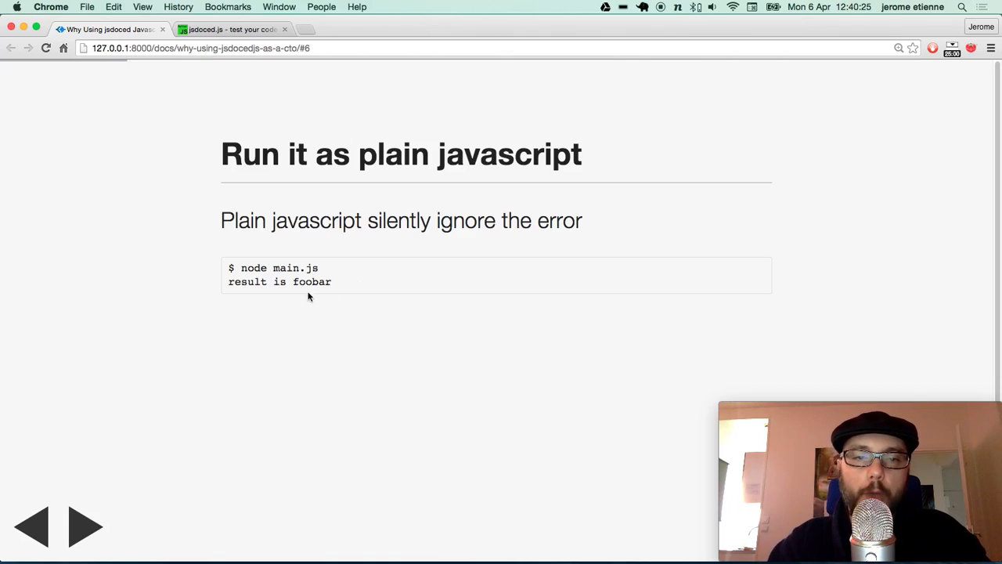
# Highlight the 'foo' string argument in the addNumbers call
pyautogui.moveTo(241, 266); pyautogui.dragTo(319, 266)
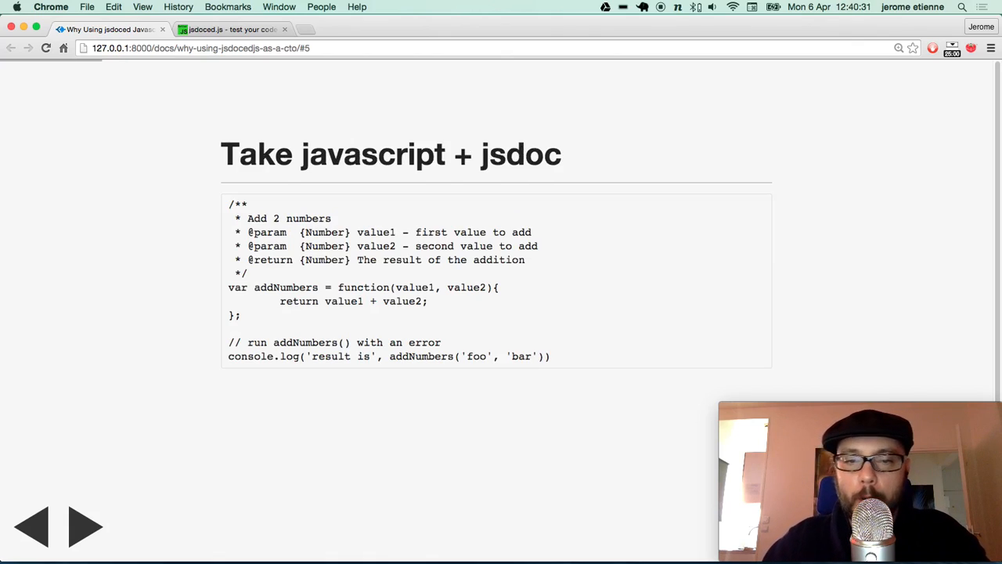
pyautogui.doubleClick(476, 357)
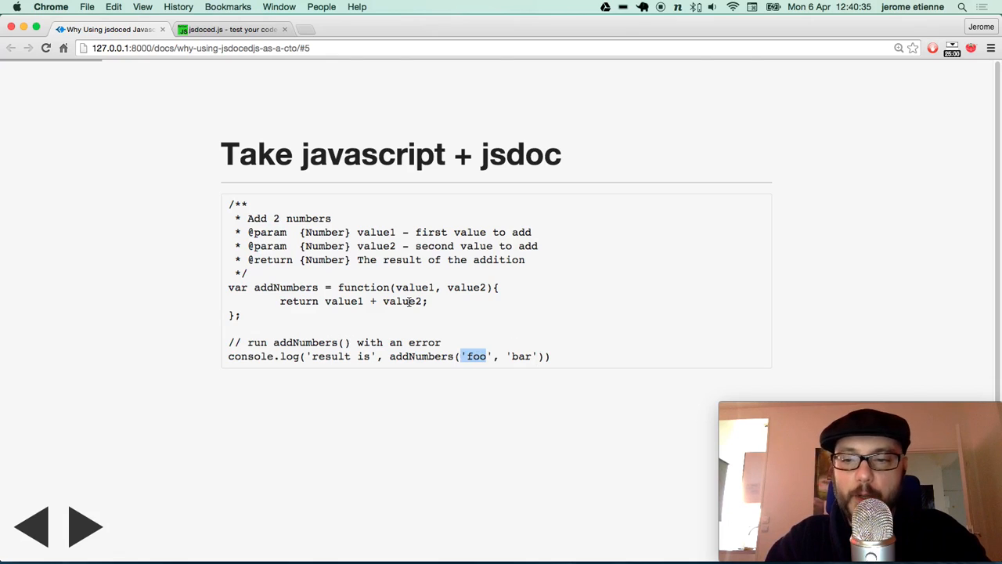
# Advance past the plain javascript result to the 'Compile it as jsdoced javascript' slide
pyautogui.click(86, 526)
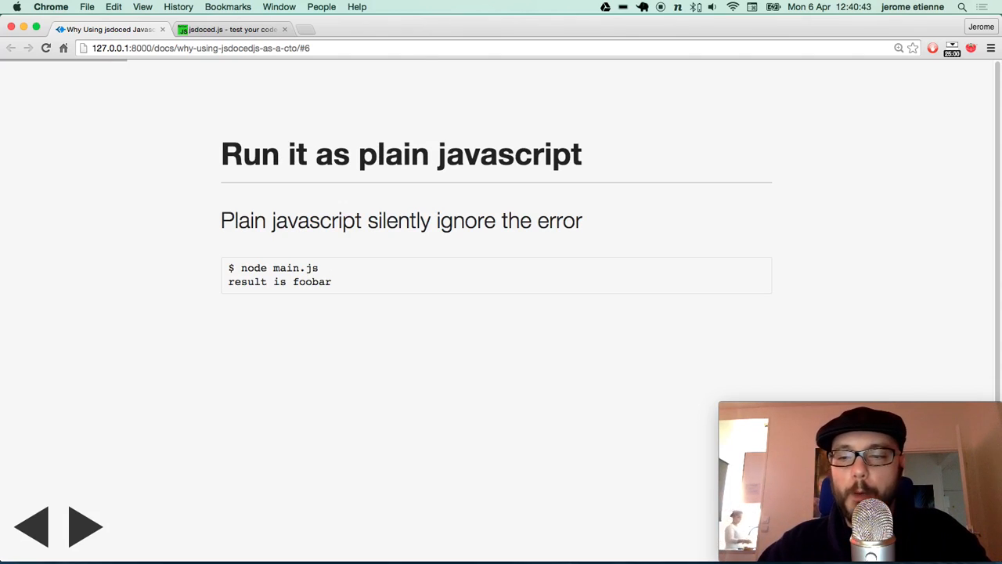
pyautogui.click(86, 526)
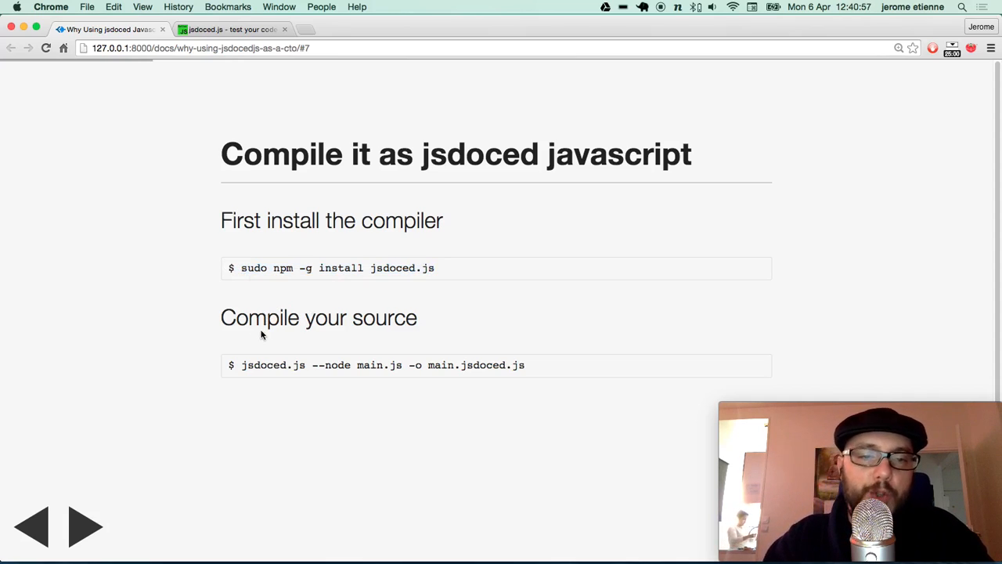
pyautogui.moveTo(339, 411)
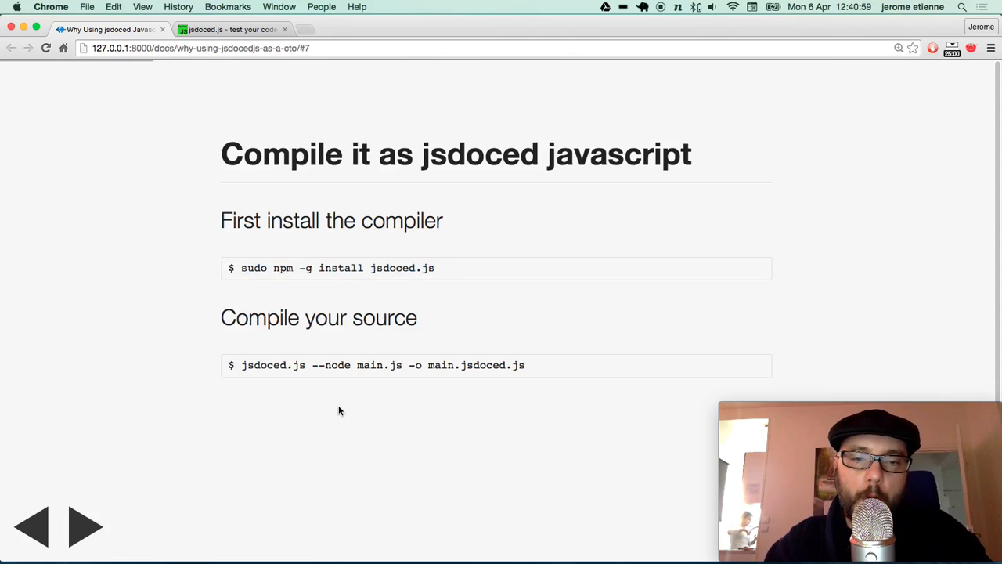
# Highlight the jsdoced.js compile command, then advance to the 'Run it as jsdoced javascript' slide
pyautogui.doubleClick(379, 365)
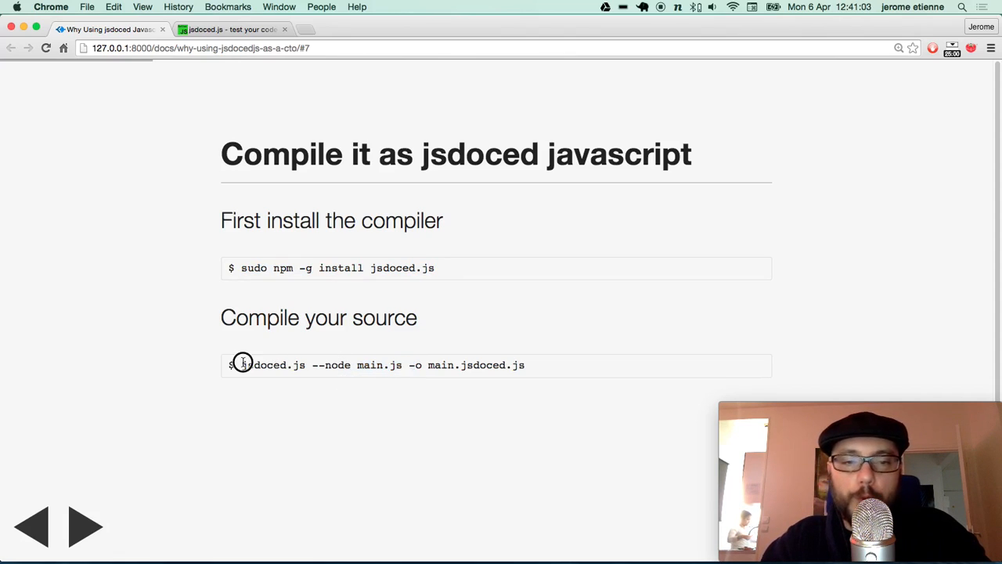
pyautogui.moveTo(243, 363); pyautogui.dragTo(524, 365)
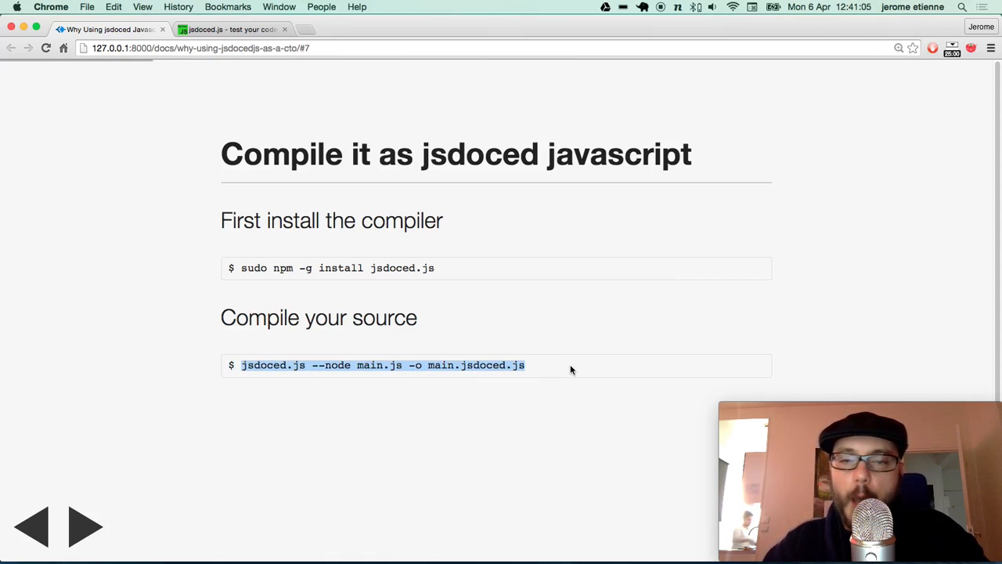
pyautogui.click(81, 527)
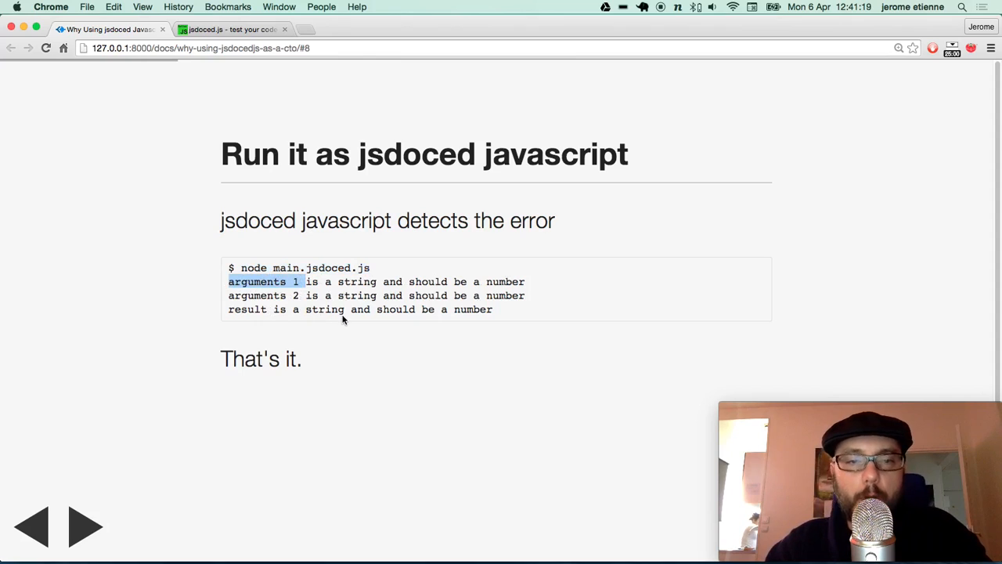
pyautogui.moveTo(473, 319)
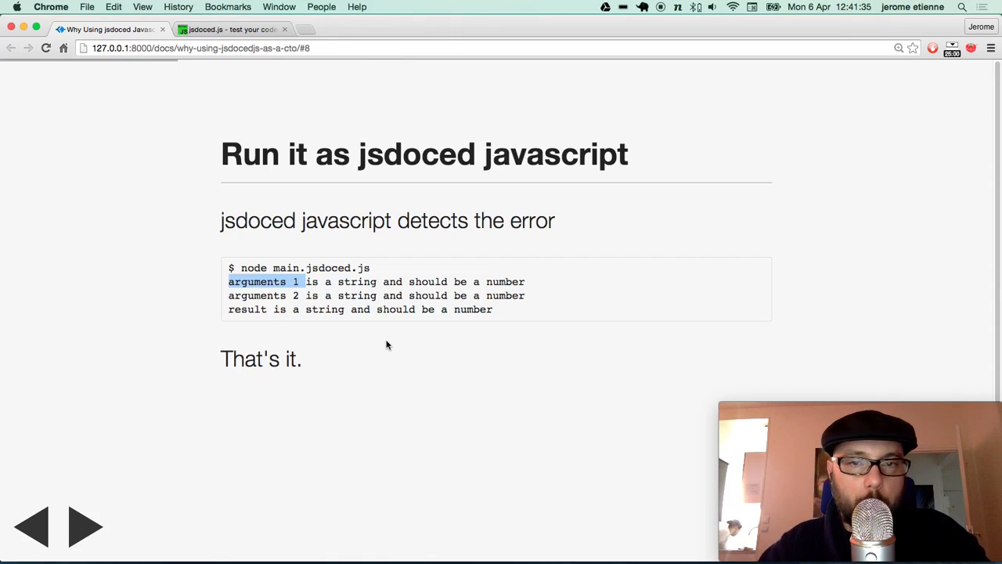
# Advance from the error-detection output to the 'What is jsdoced javascript ?' title slide
pyautogui.click(82, 526)
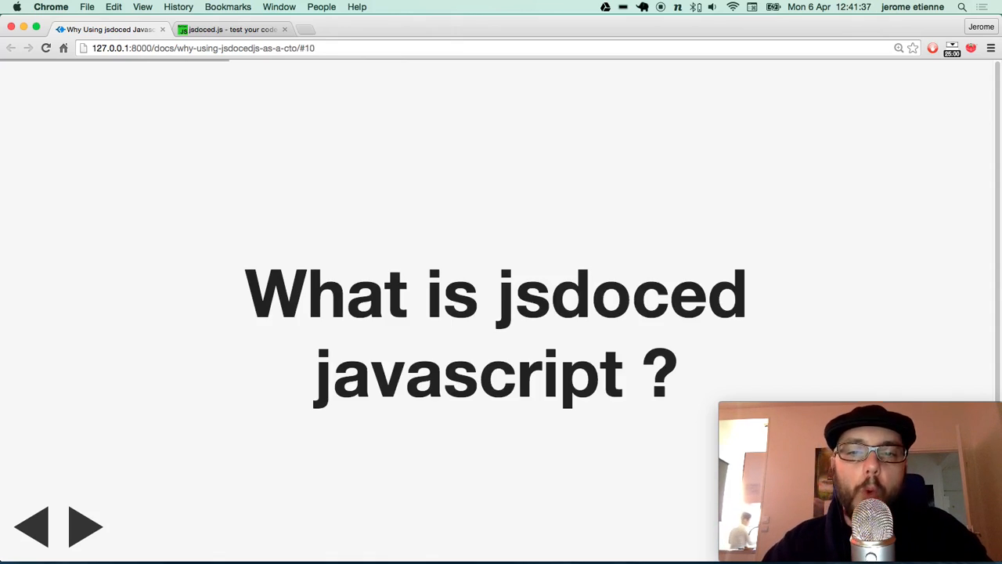
# Advance three slides, through the jsdoc testing summary and 'So ... Why Using jsdoced.js', to the benefits list
pyautogui.click(85, 526)
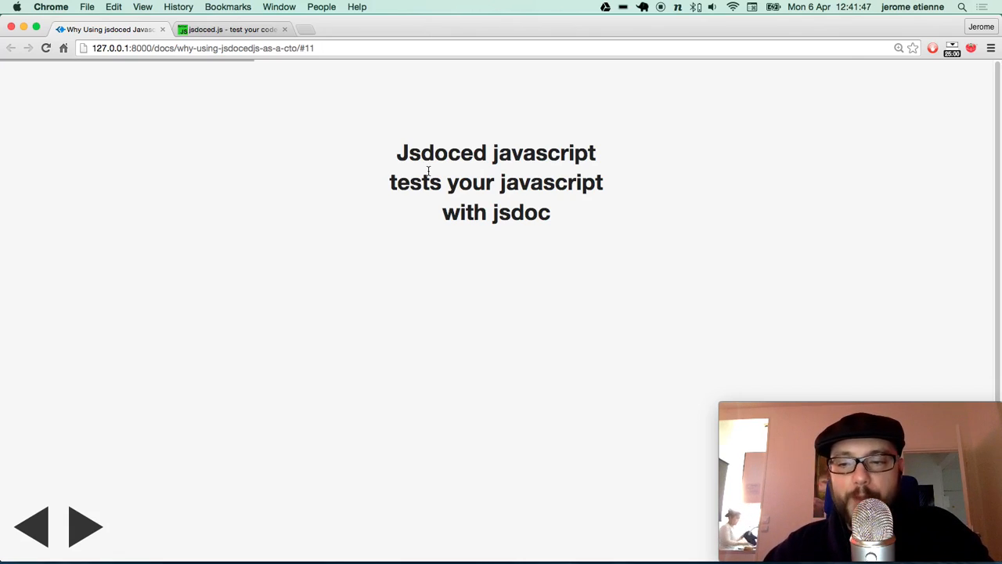
pyautogui.click(84, 526)
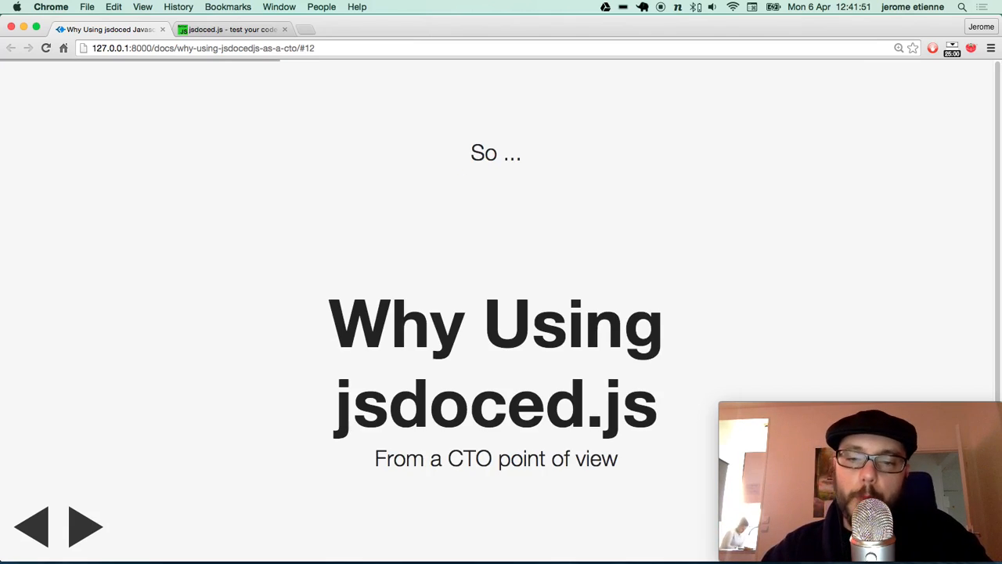
pyautogui.click(84, 526)
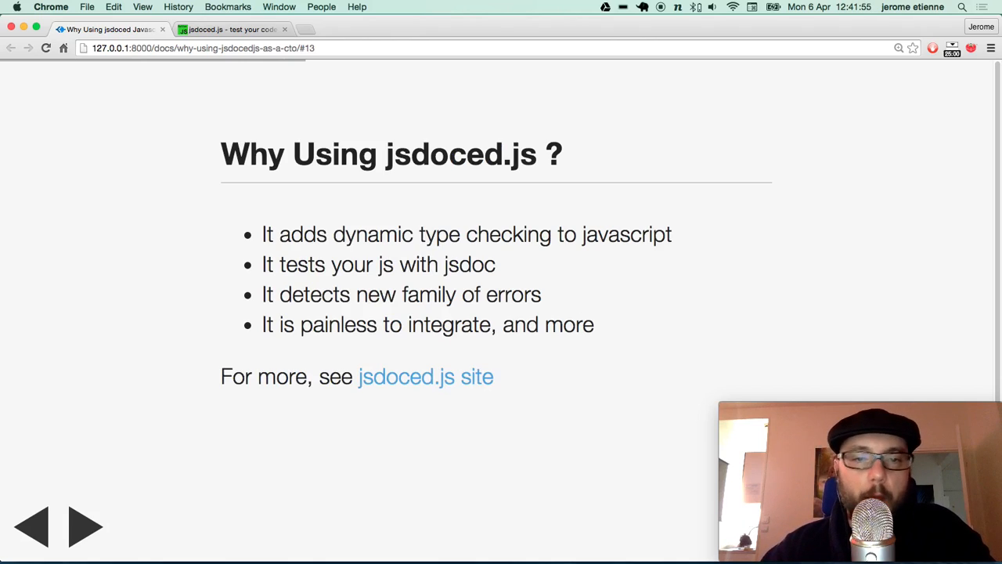
pyautogui.moveTo(332, 194)
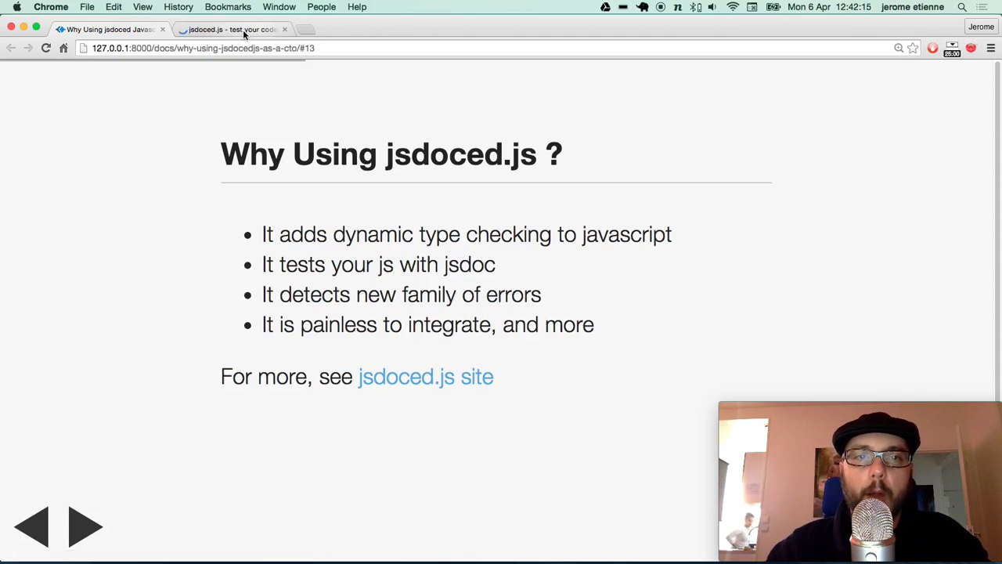
# Show the jsdocedjs.org homepage with its header, intro text and embedded video
pyautogui.click(232, 29)
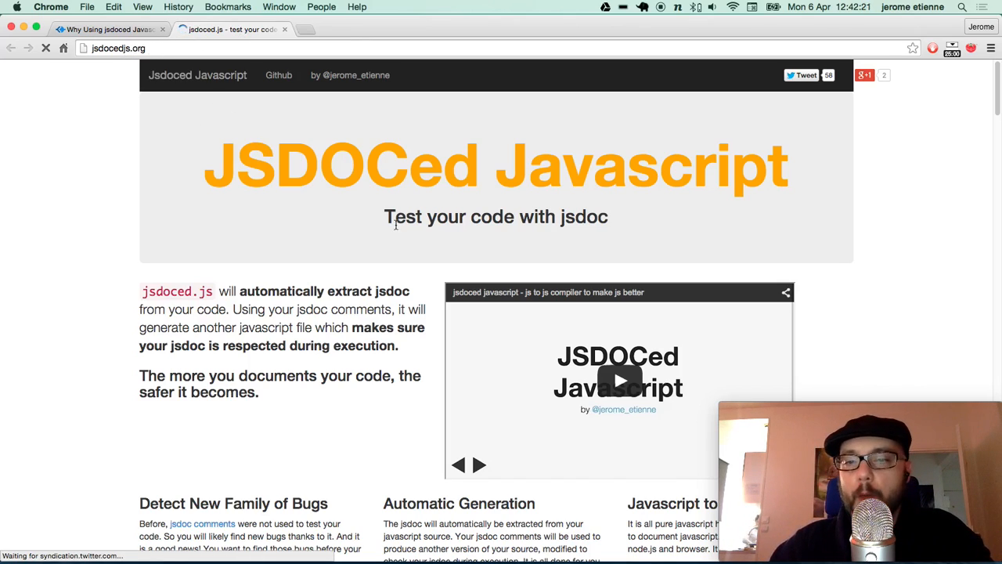
pyautogui.scroll(-3)
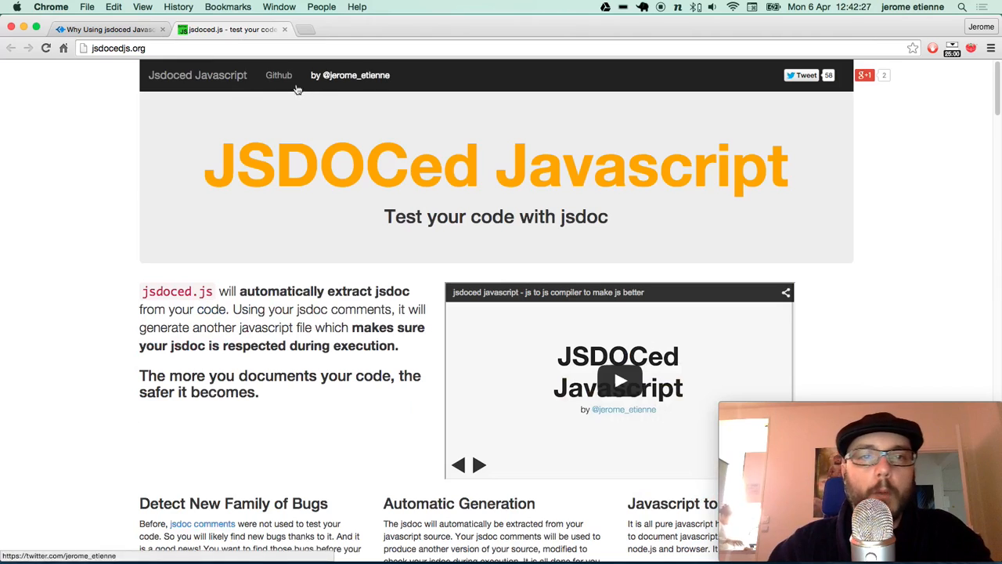
# Browse the jsdoced.js GitHub README and Inline Help, then return to the slide deck
pyautogui.click(279, 76)
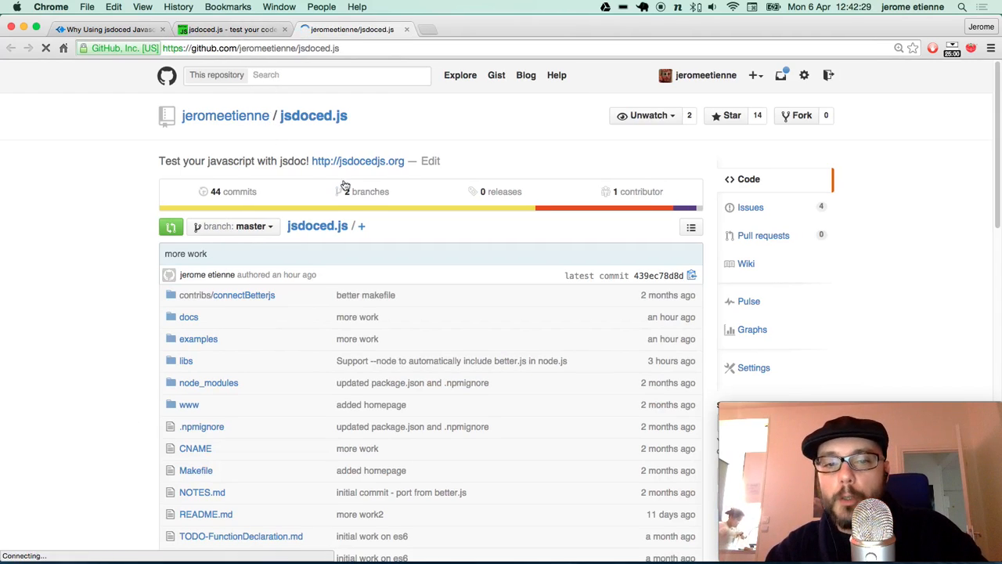
pyautogui.scroll(-3)
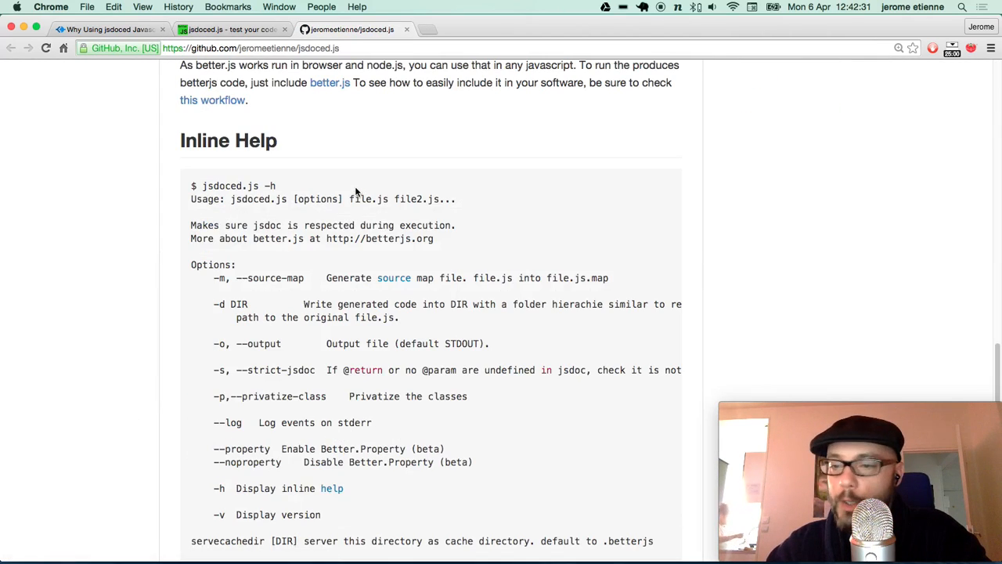
pyautogui.scroll(-3)
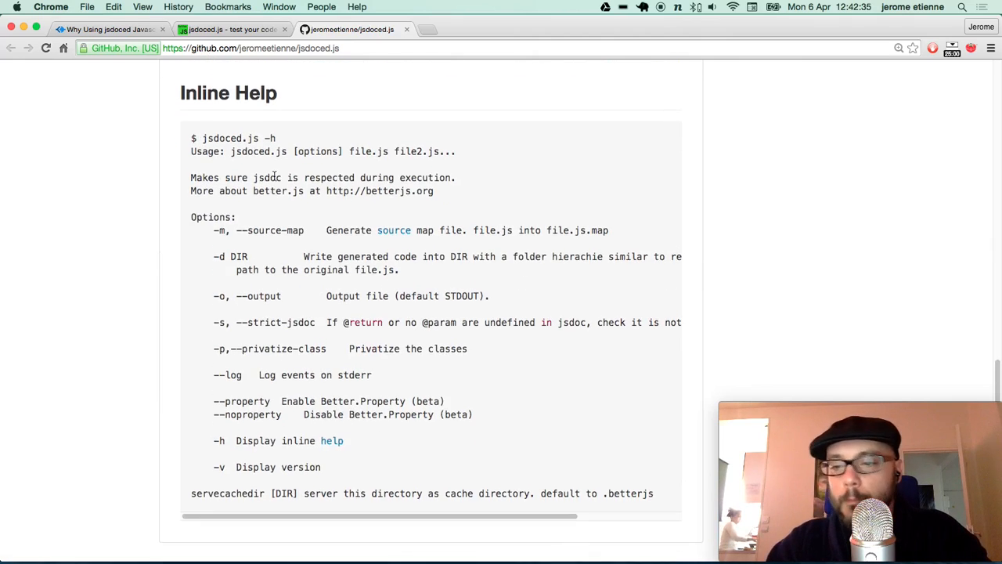
pyautogui.scroll(3)
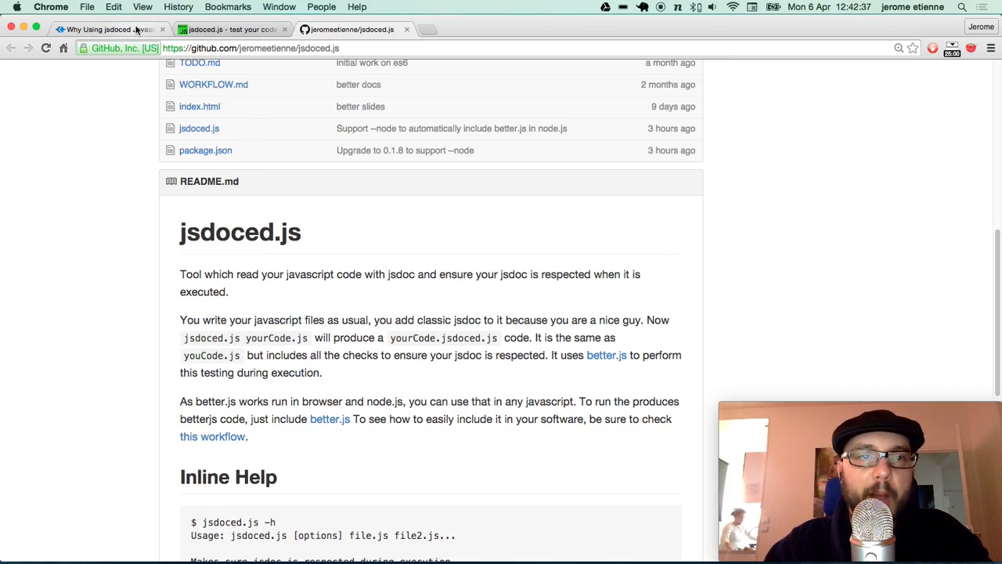
pyautogui.click(110, 29)
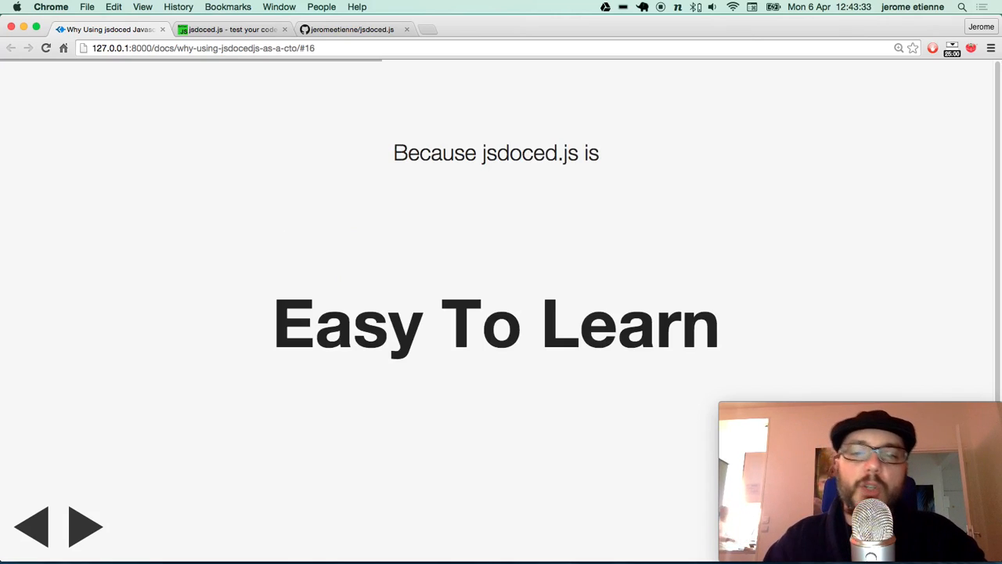
# Advance past the 'Easy To Learn' slide to the 'Why Using jsdoced.js ?' title slide
pyautogui.click(85, 527)
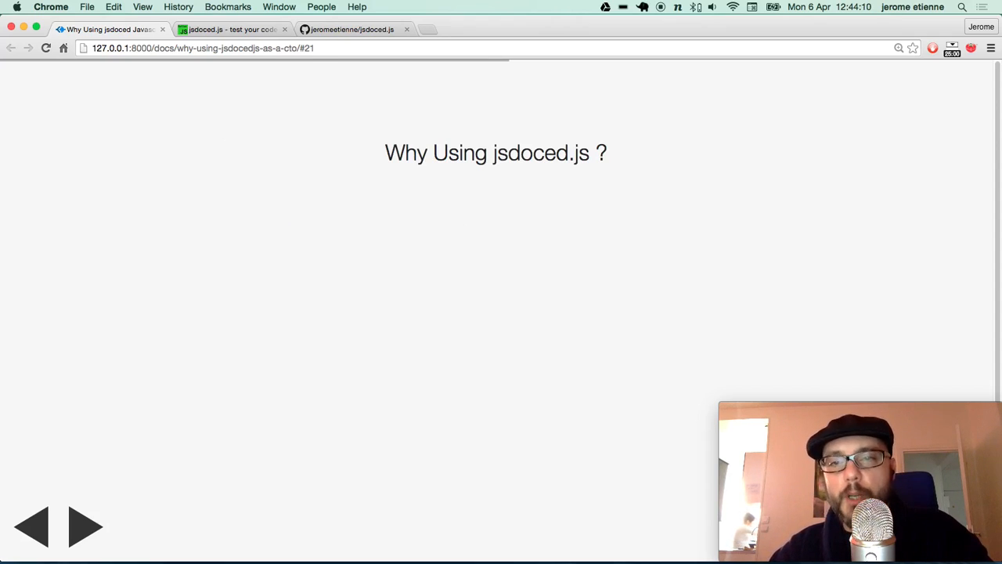
# Advance two slides toward the 'Detect New Family of Errors' slide
pyautogui.click(86, 526)
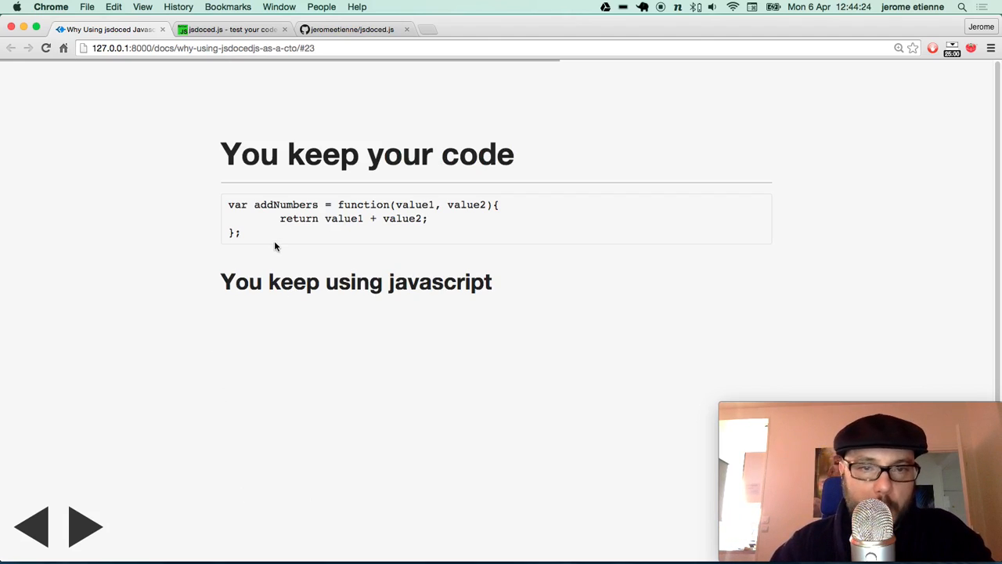
pyautogui.click(86, 527)
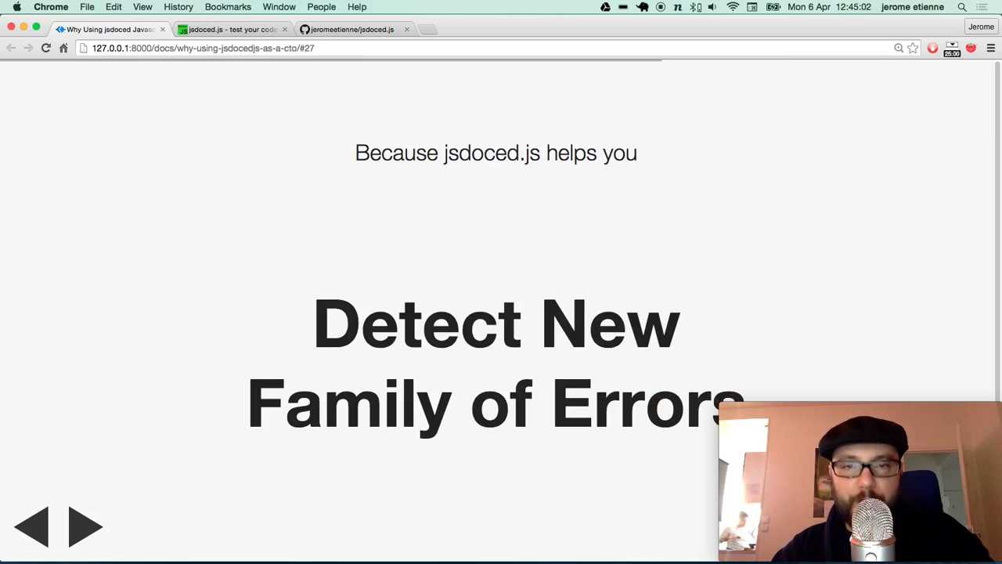
# Advance past 'Detect New Family of Errors' to the next 'Why Using jsdoced.js ?' title slide
pyautogui.click(87, 526)
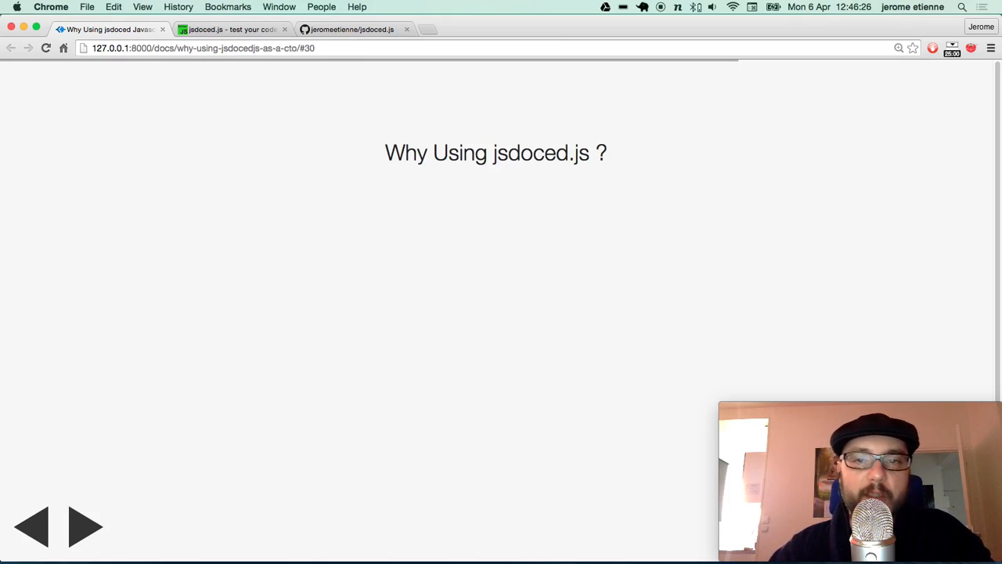
# Advance past the 'Documenting code is good' slide to the large 'Why Using jsdoced.js ?' slide
pyautogui.click(86, 526)
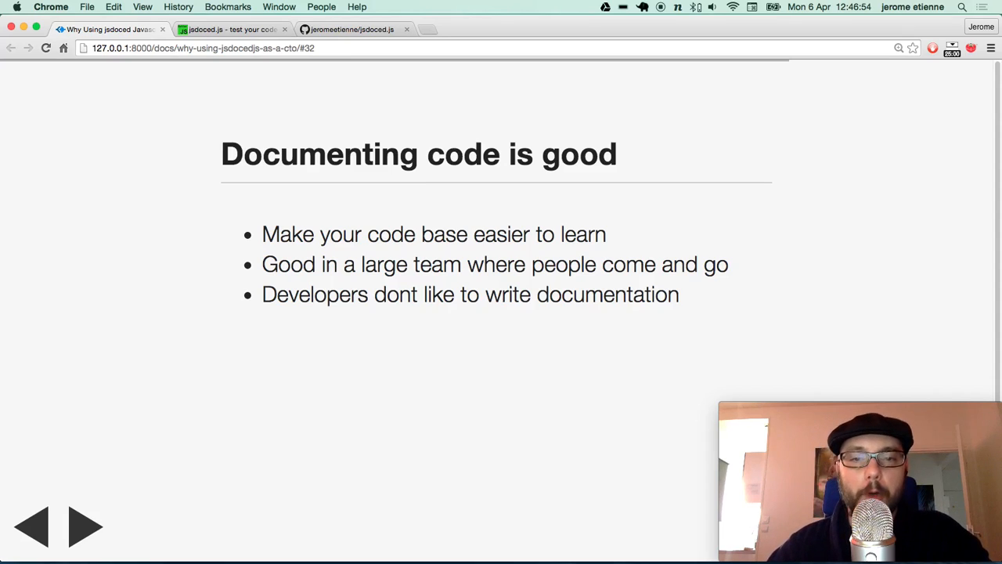
pyautogui.click(85, 526)
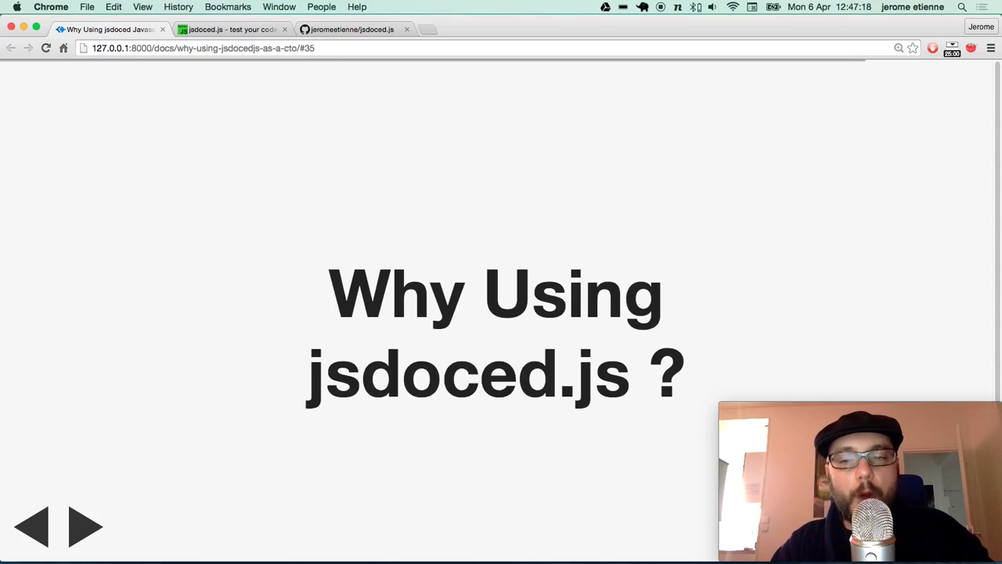
# Advance past 'It is Easy To Learn' to the closing 'Check it out jsdocedjs.org' slide
pyautogui.click(84, 526)
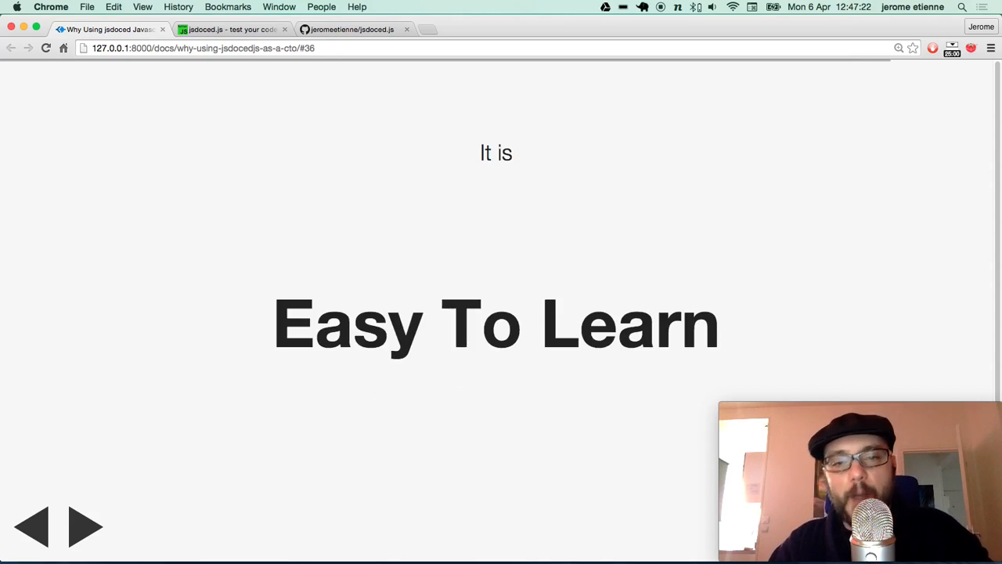
pyautogui.click(85, 527)
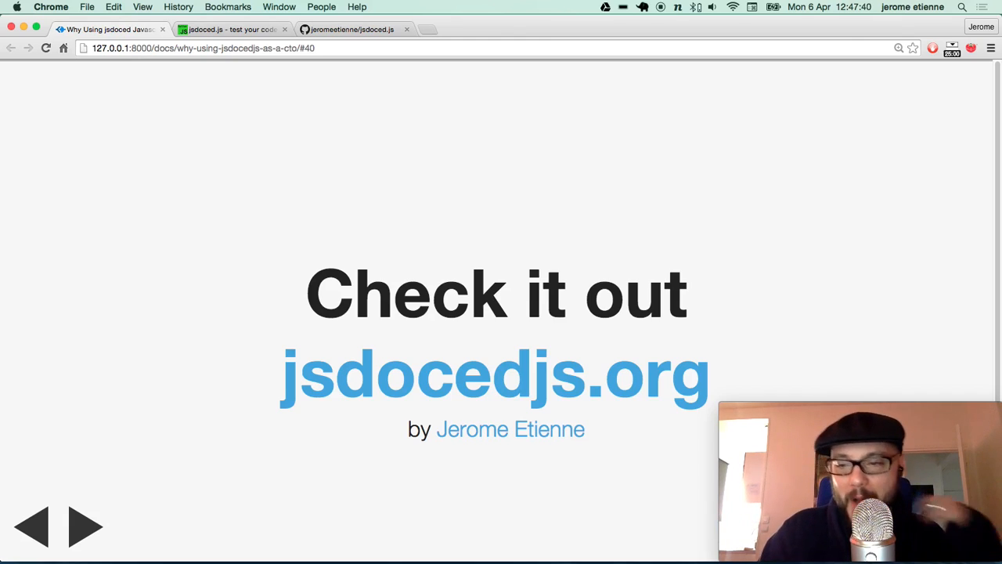
pyautogui.moveTo(308, 179)
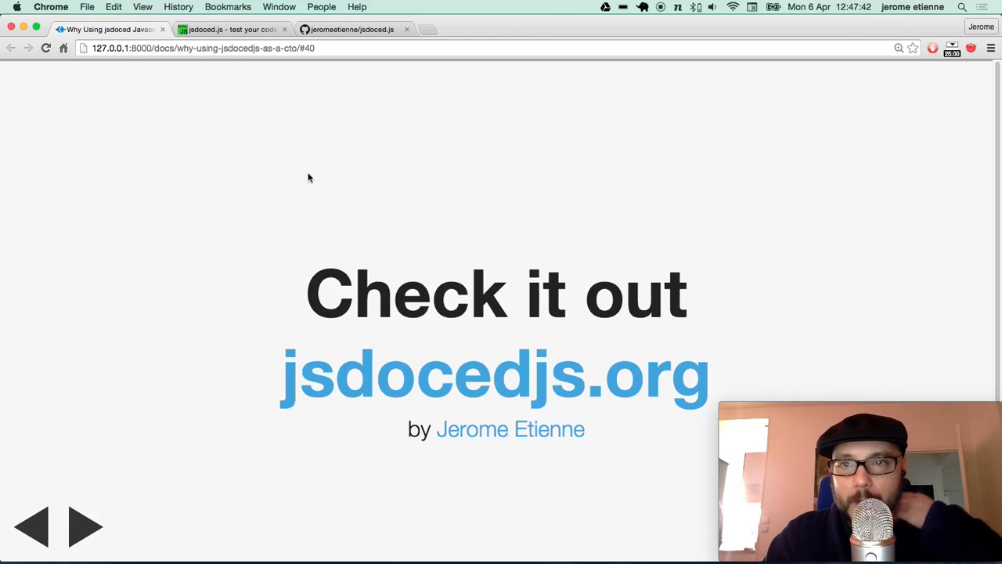